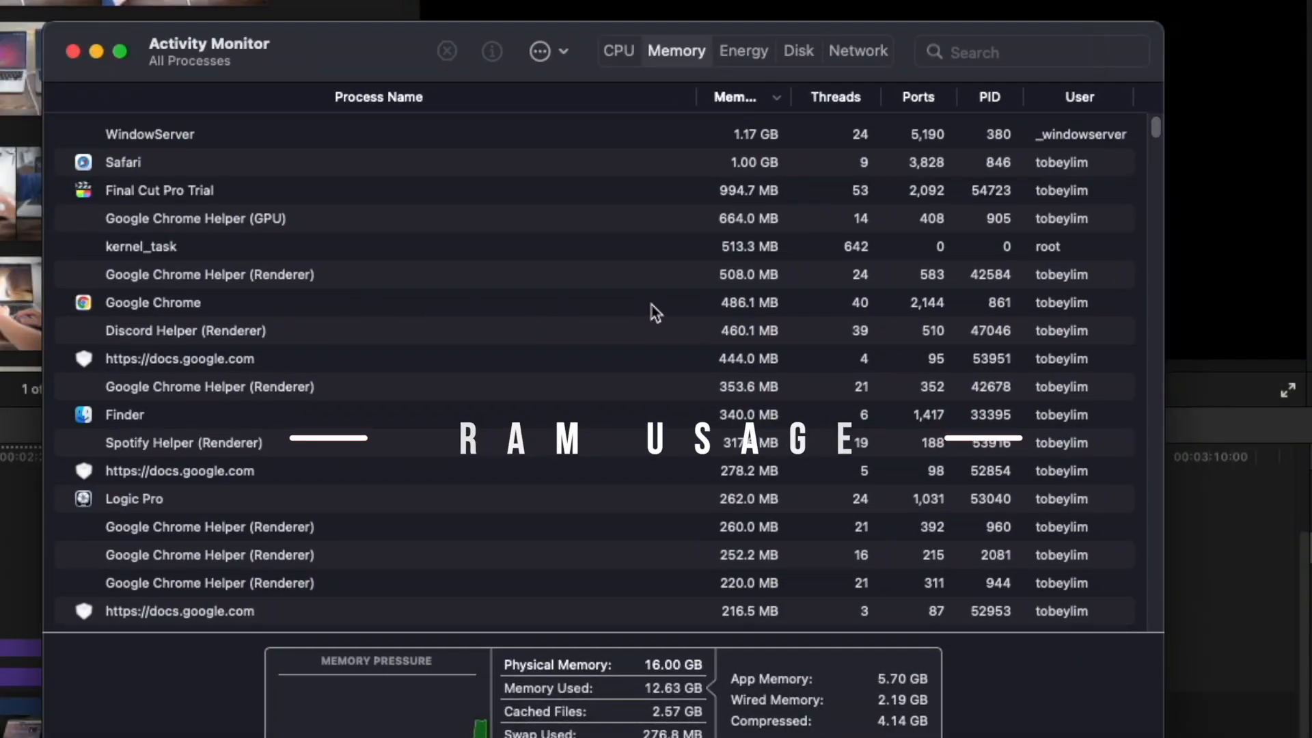
pyautogui.scroll(-3)
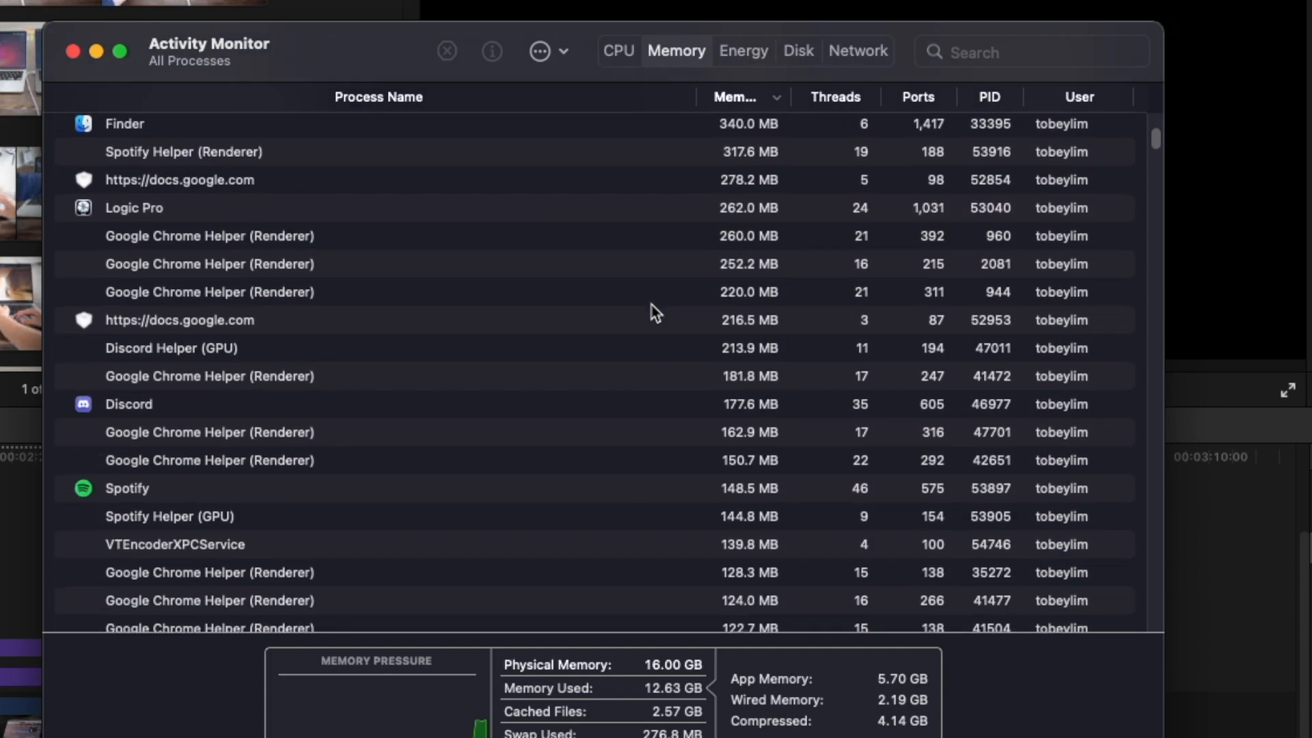
pyautogui.scroll(-3)
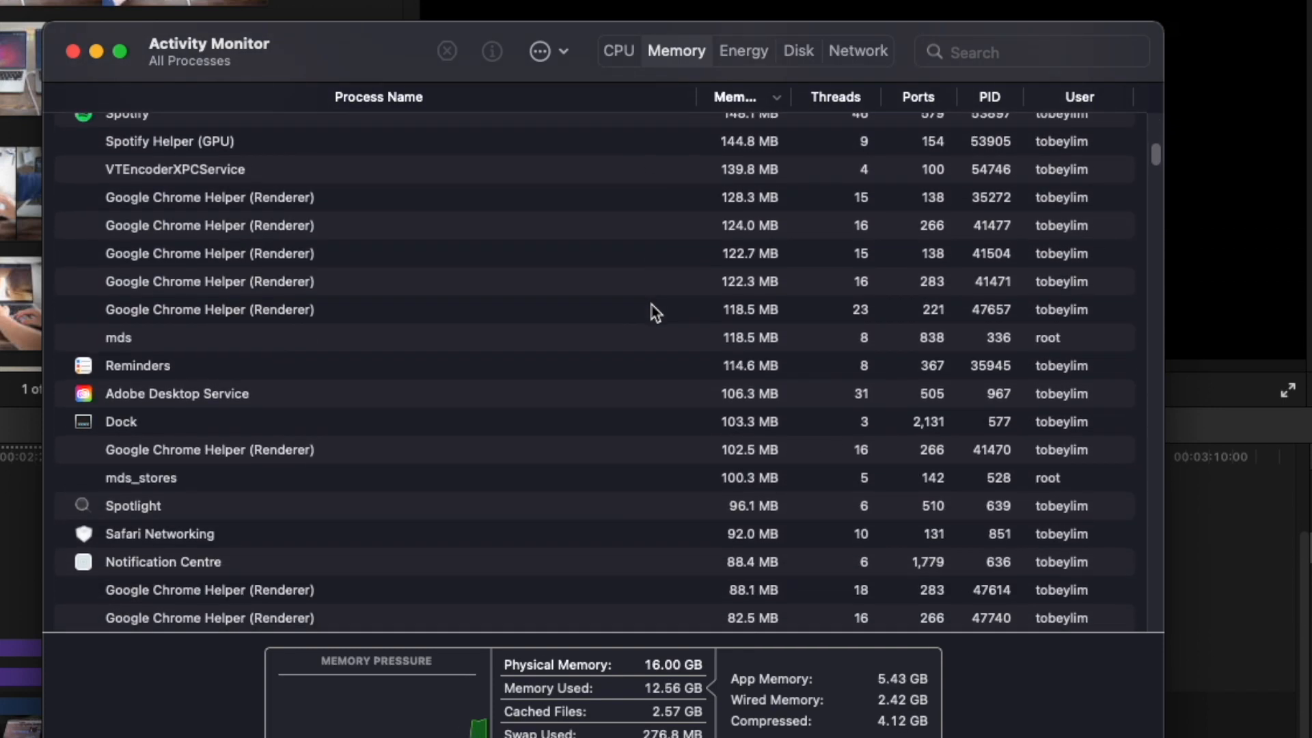
pyautogui.scroll(-3)
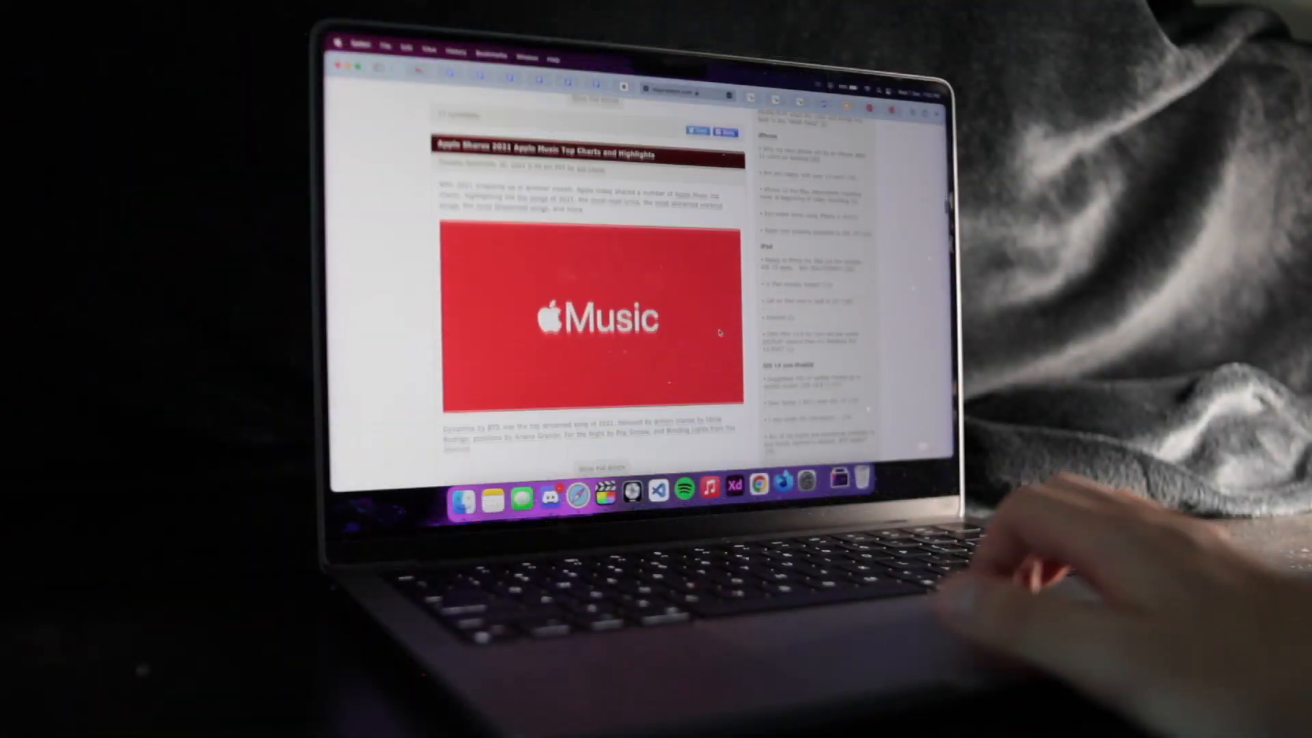
pyautogui.scroll(-3)
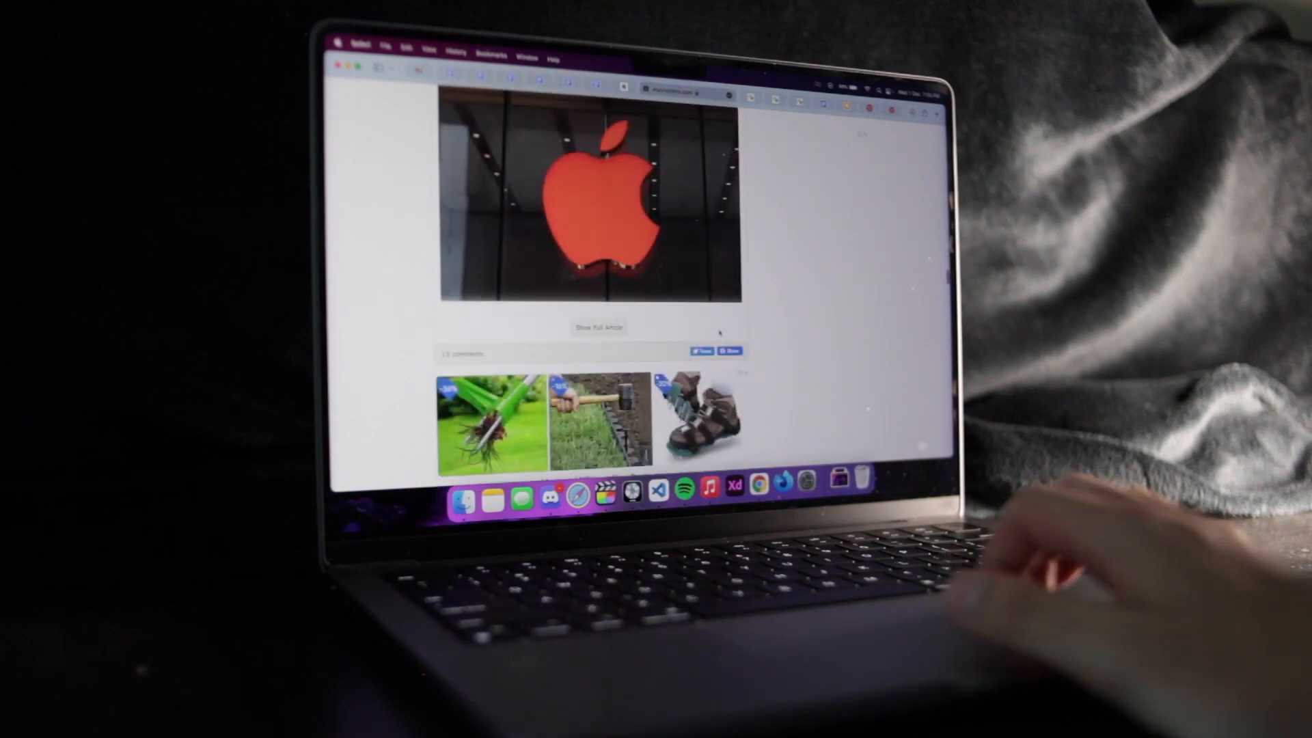
pyautogui.scroll(-3)
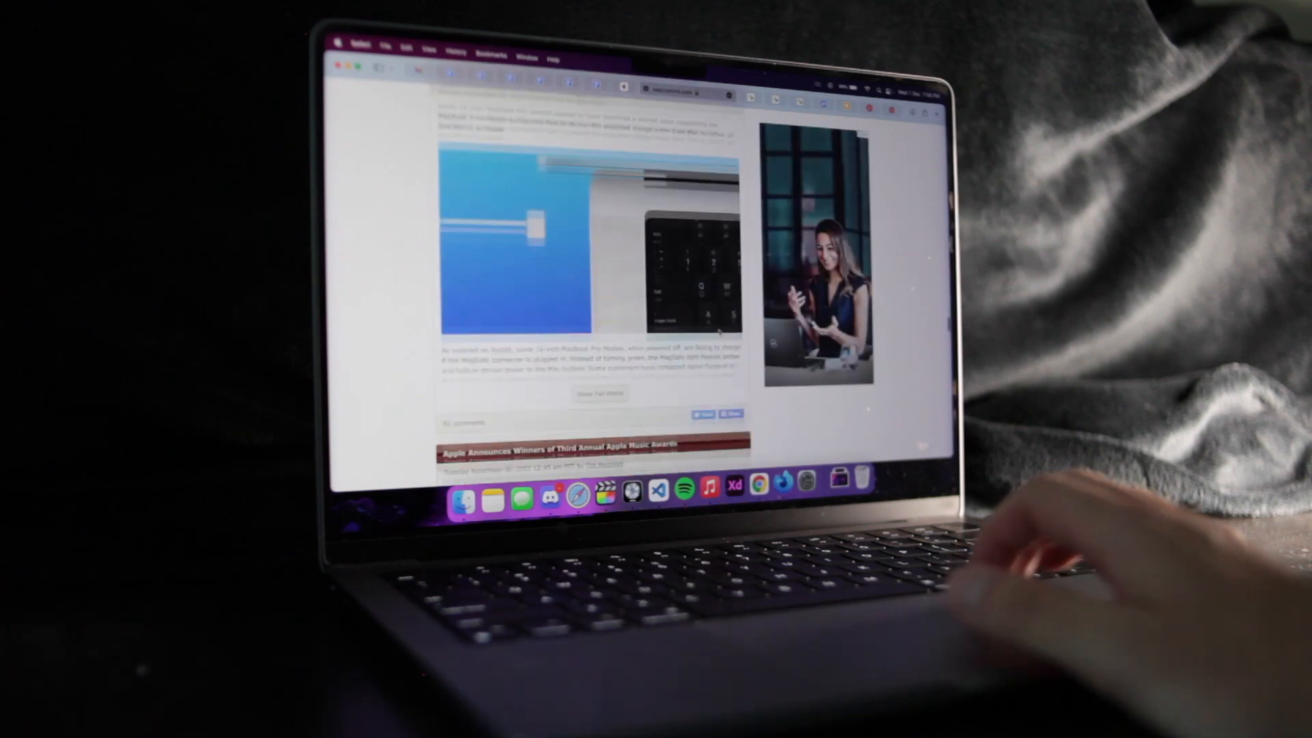
pyautogui.scroll(-3)
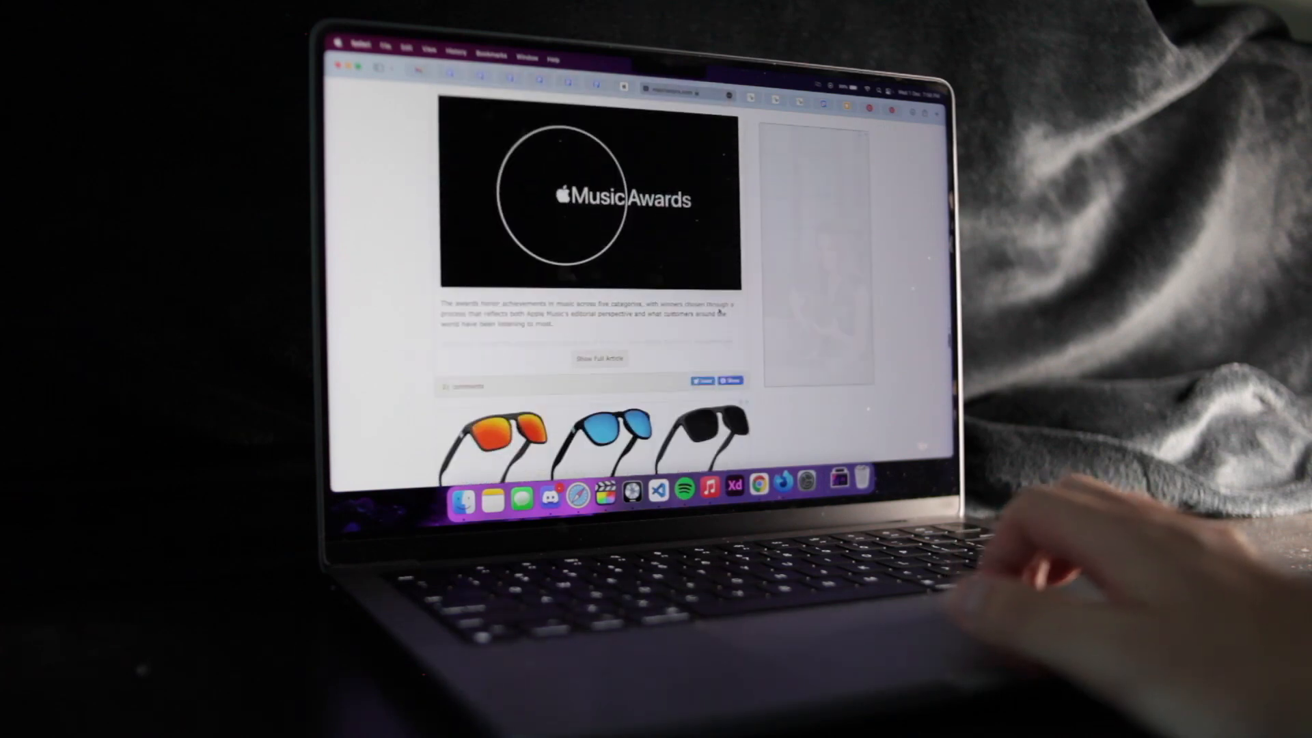